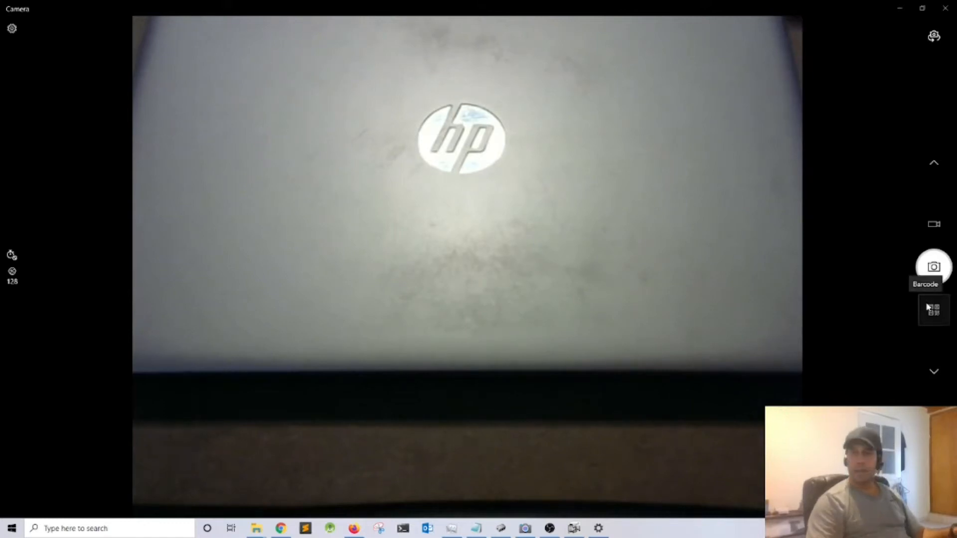
{"action": "mouse_move", "coordinate": [867, 243]}
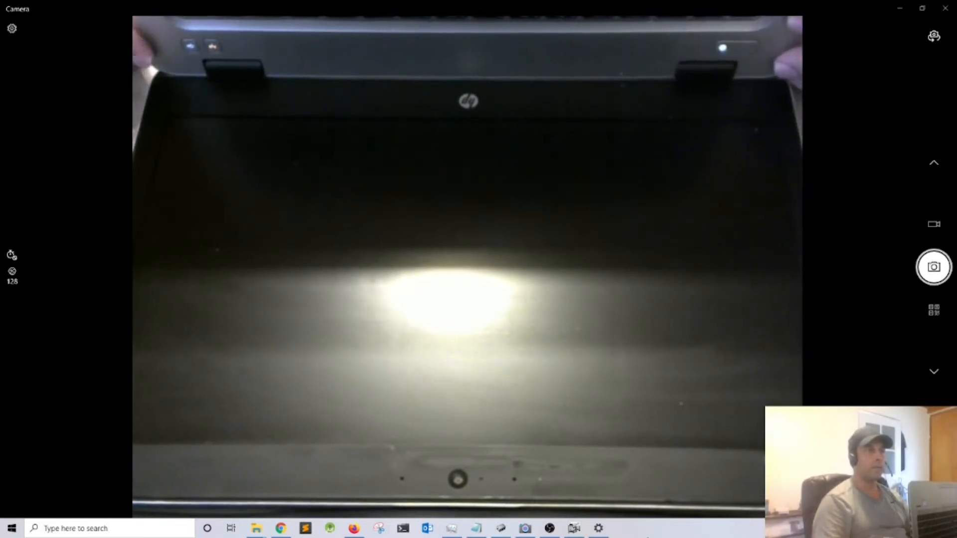
{"action": "mouse_move", "coordinate": [933, 372]}
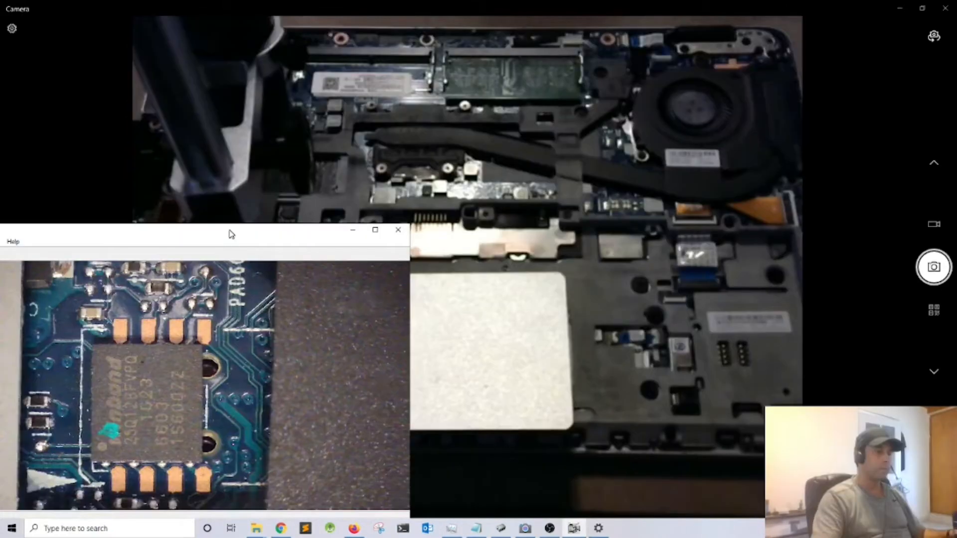
{"action": "mouse_move", "coordinate": [299, 230]}
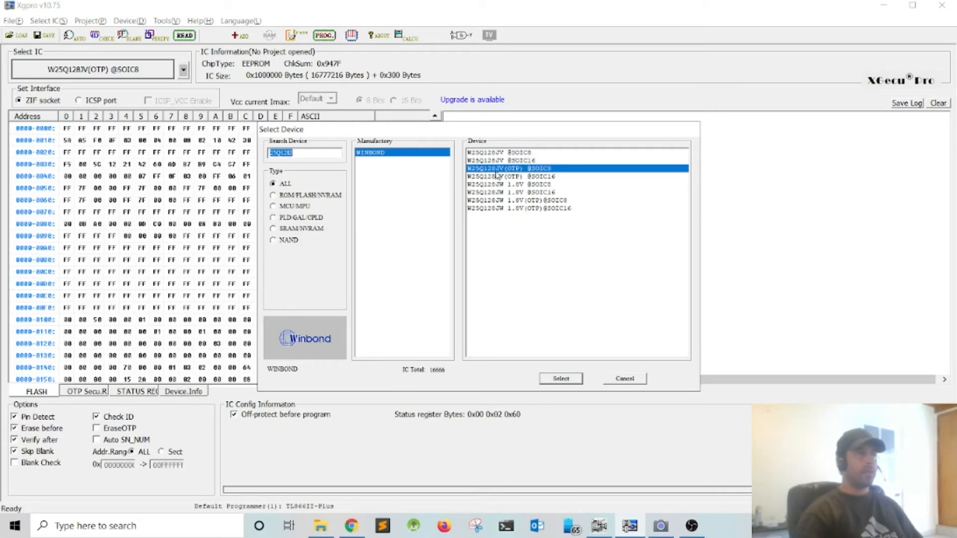
{"action": "left_click", "coordinate": [560, 378]}
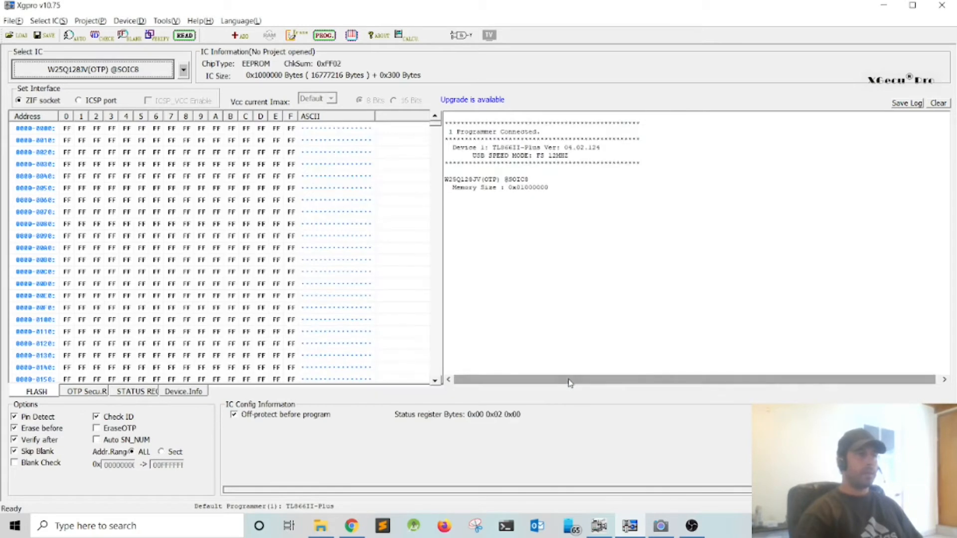
{"action": "left_click", "coordinate": [184, 36]}
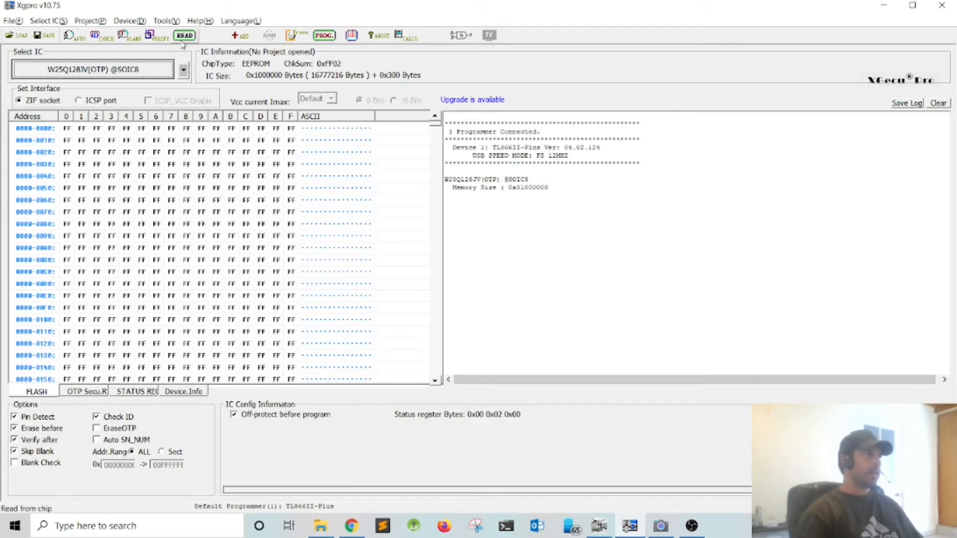
{"action": "left_click", "coordinate": [183, 36]}
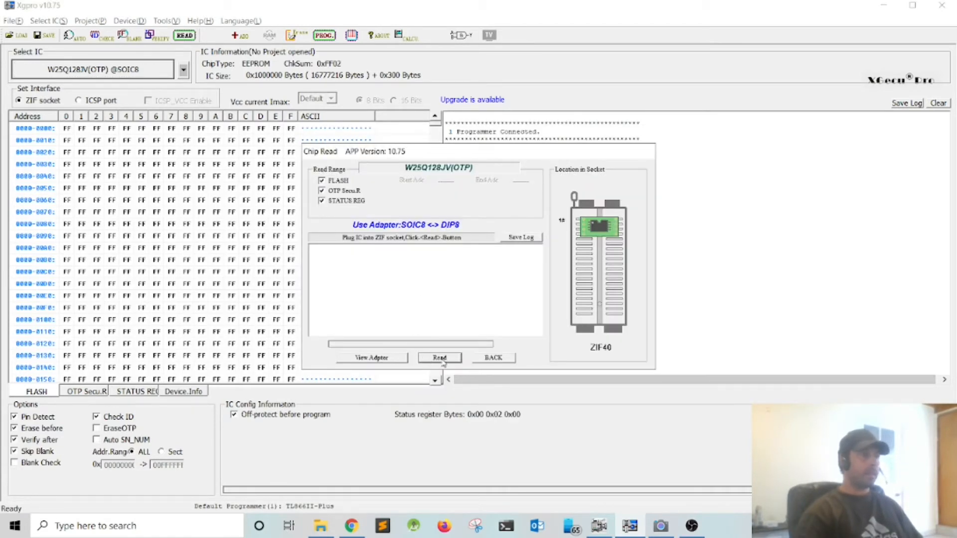
{"action": "left_click", "coordinate": [439, 357]}
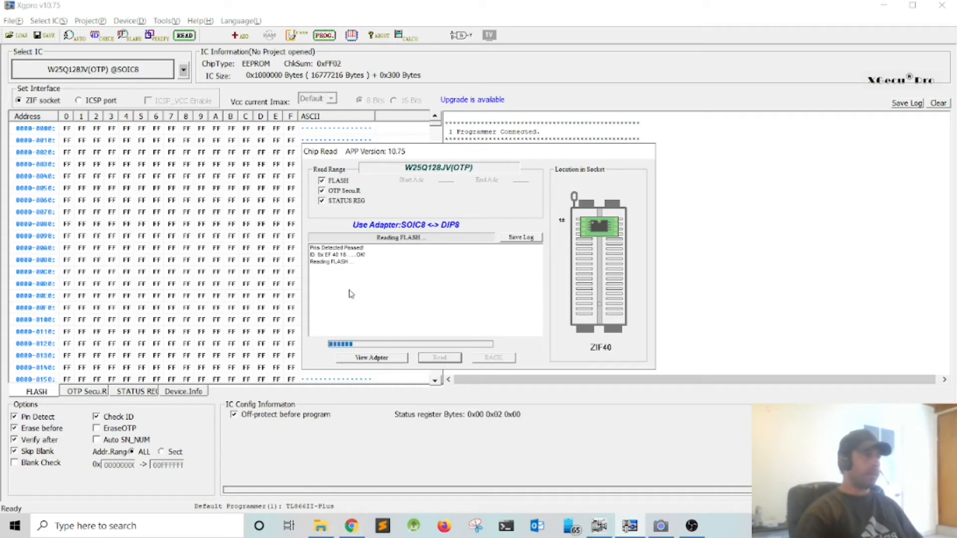
{"action": "mouse_move", "coordinate": [376, 323]}
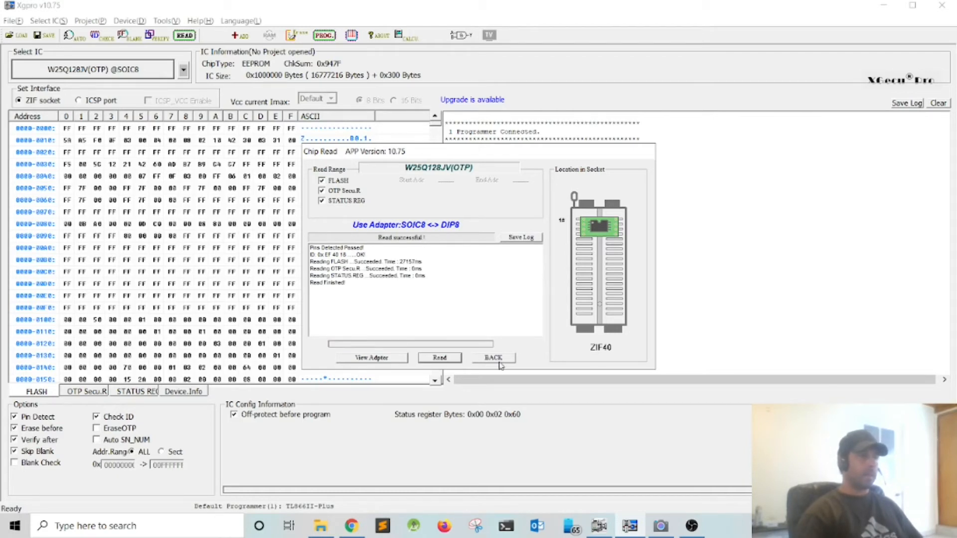
{"action": "left_click", "coordinate": [492, 358]}
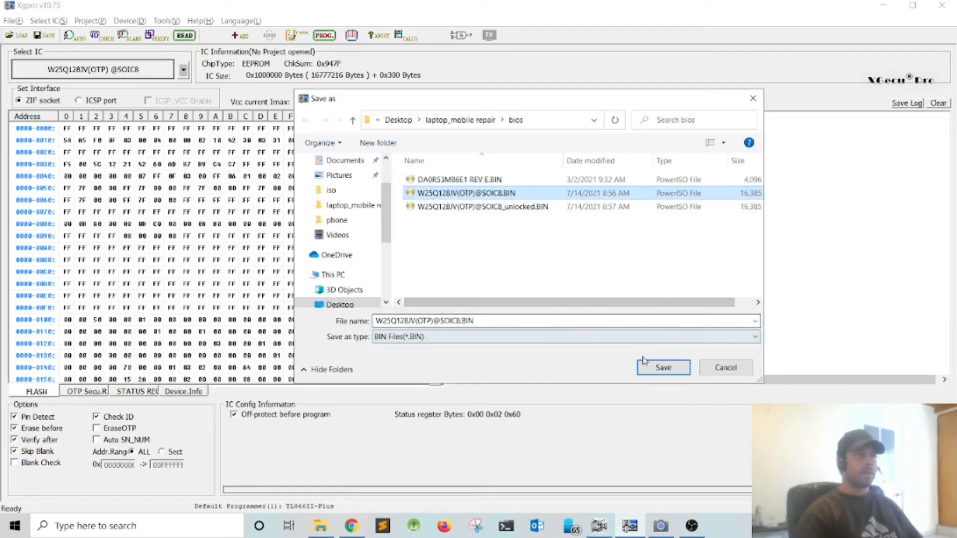
{"action": "left_click", "coordinate": [663, 367]}
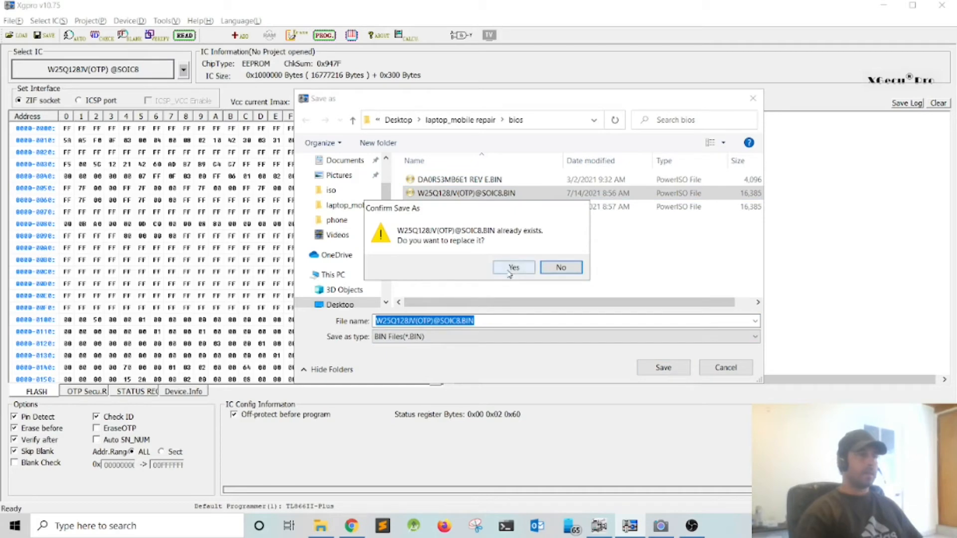
{"action": "left_click", "coordinate": [513, 267]}
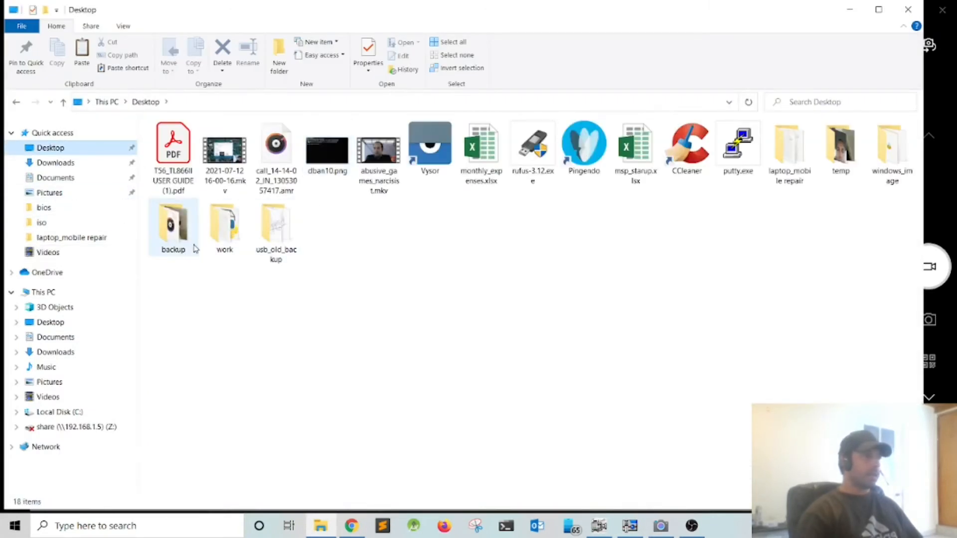
{"action": "left_click", "coordinate": [789, 144]}
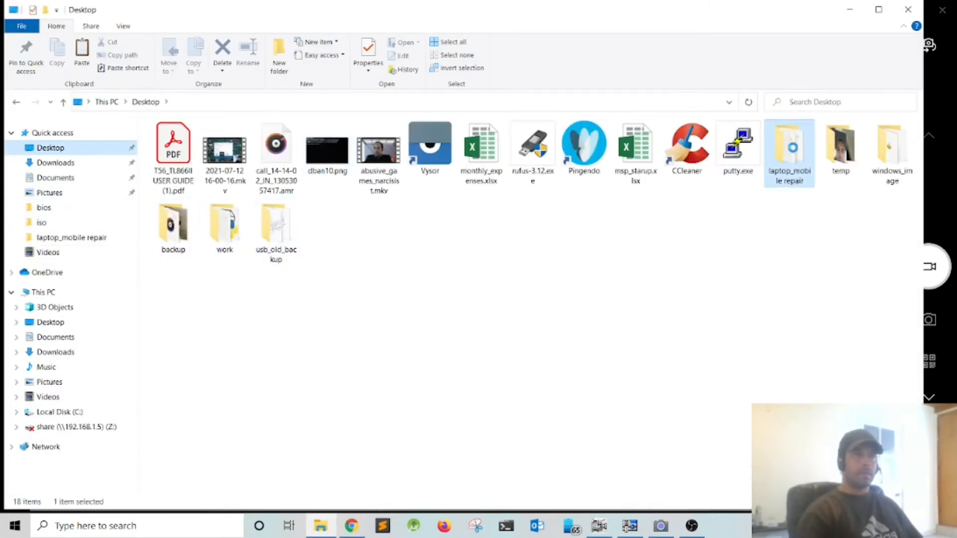
{"action": "double_click", "coordinate": [789, 144]}
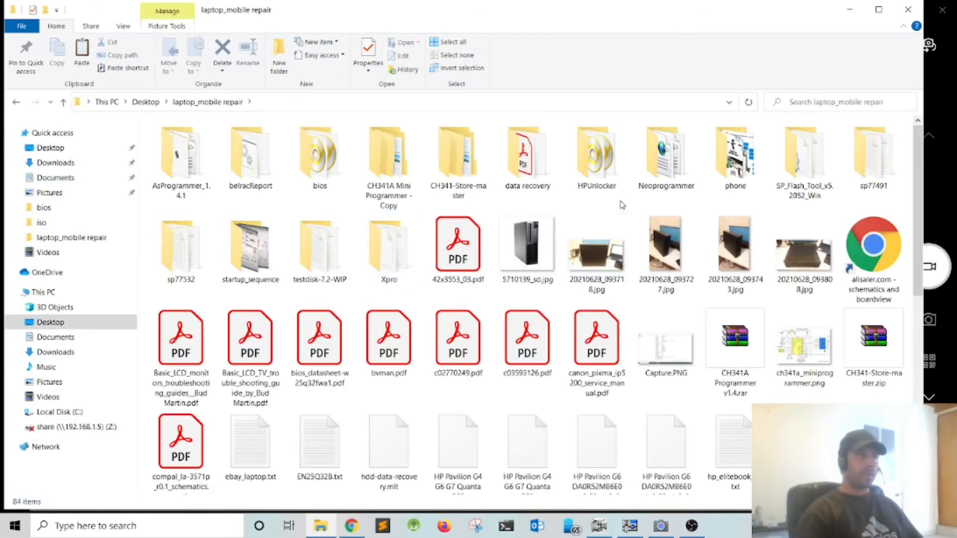
{"action": "left_click", "coordinate": [318, 157]}
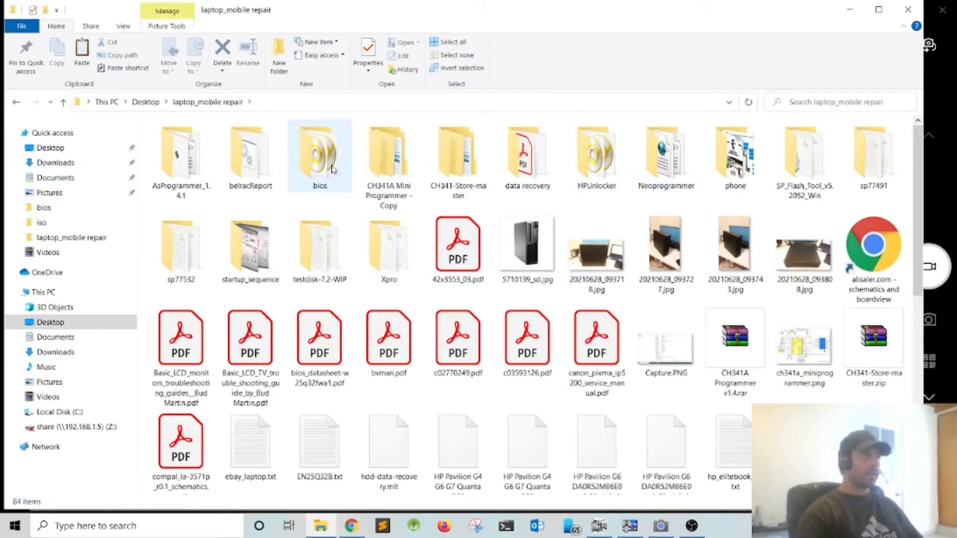
{"action": "double_click", "coordinate": [318, 154]}
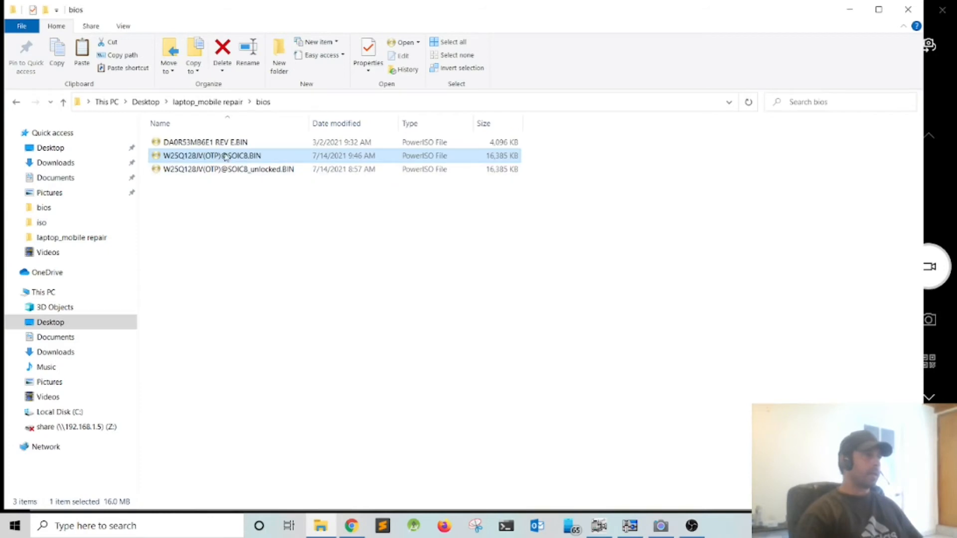
{"action": "right_click", "coordinate": [225, 156]}
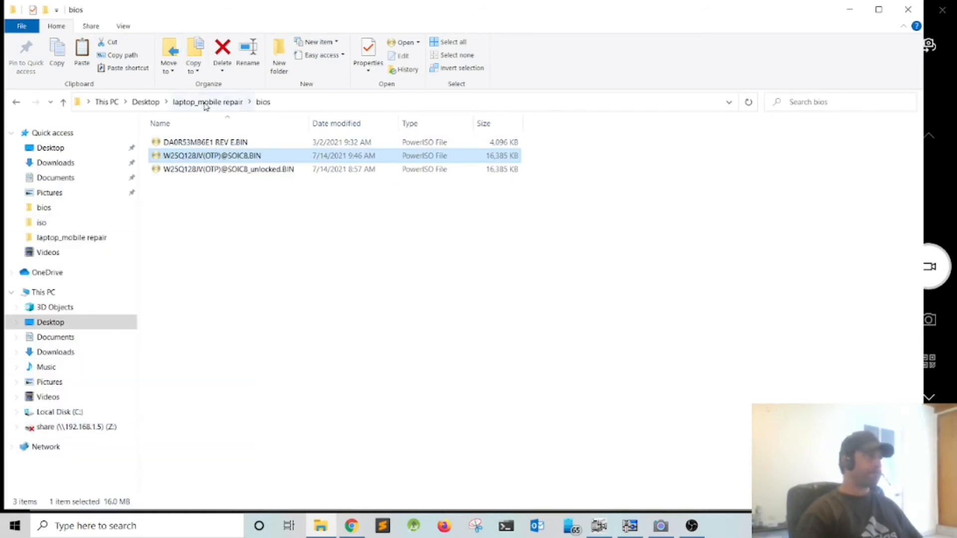
Paste the dump into the HPUnlocker folder, which already holds a same-named file
{"action": "left_click", "coordinate": [208, 102]}
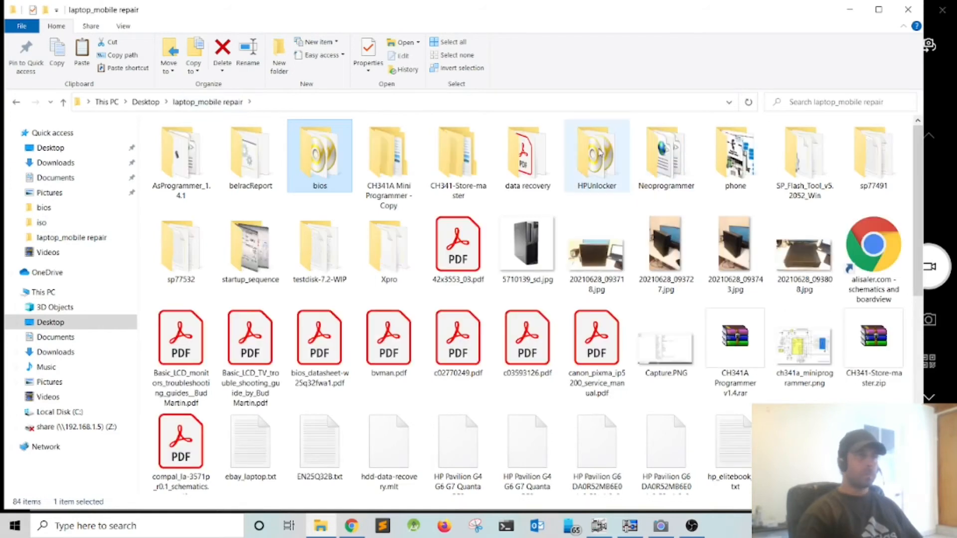
{"action": "double_click", "coordinate": [596, 149]}
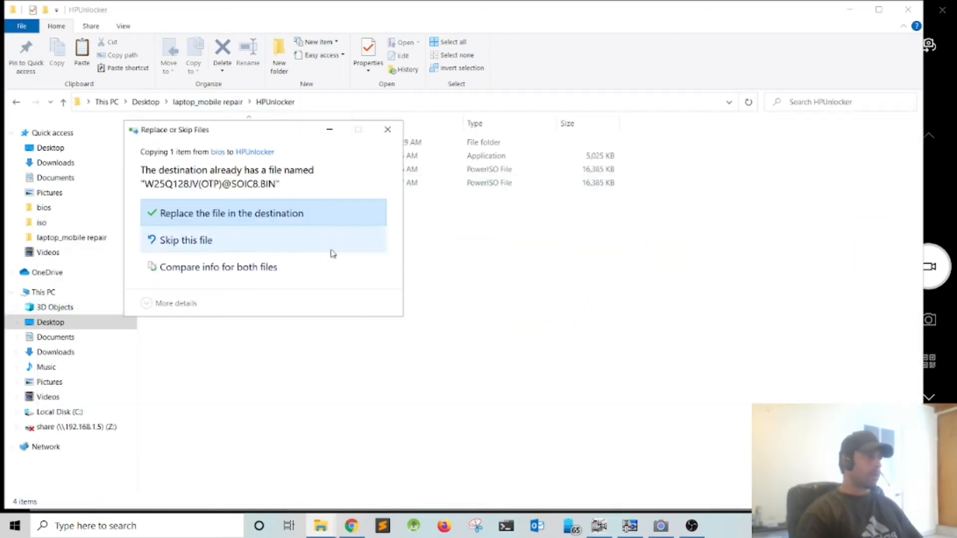
{"action": "left_click", "coordinate": [231, 213]}
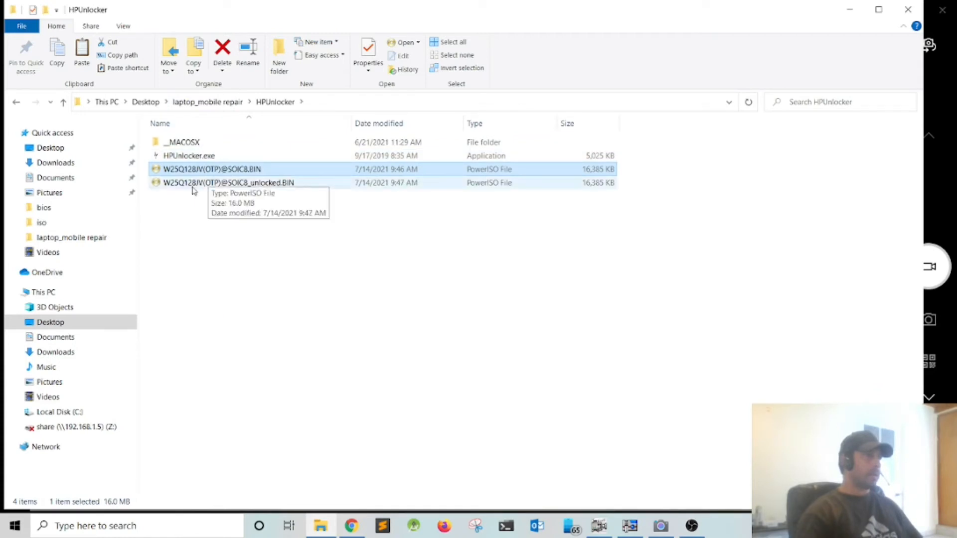
{"action": "mouse_move", "coordinate": [194, 192]}
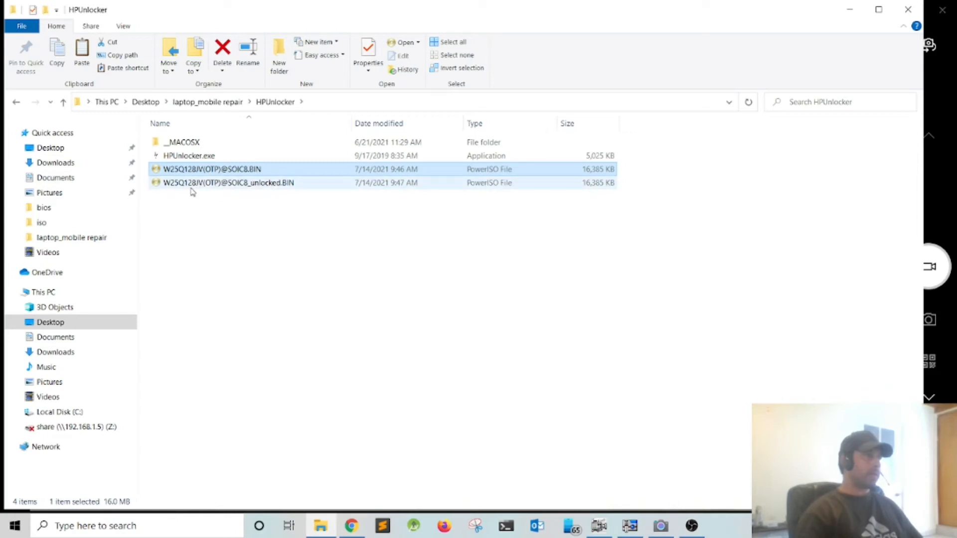
{"action": "mouse_move", "coordinate": [237, 186]}
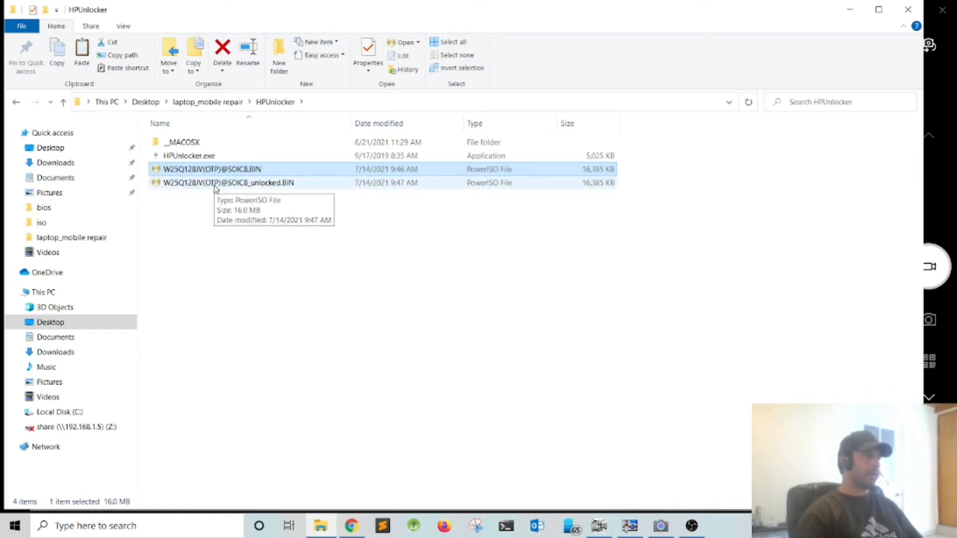
{"action": "mouse_move", "coordinate": [258, 185]}
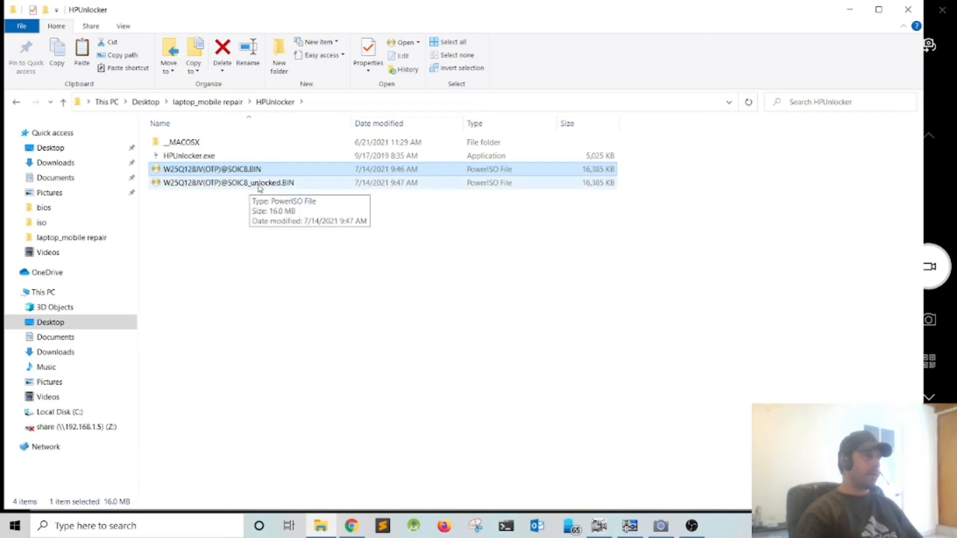
{"action": "left_click", "coordinate": [203, 197]}
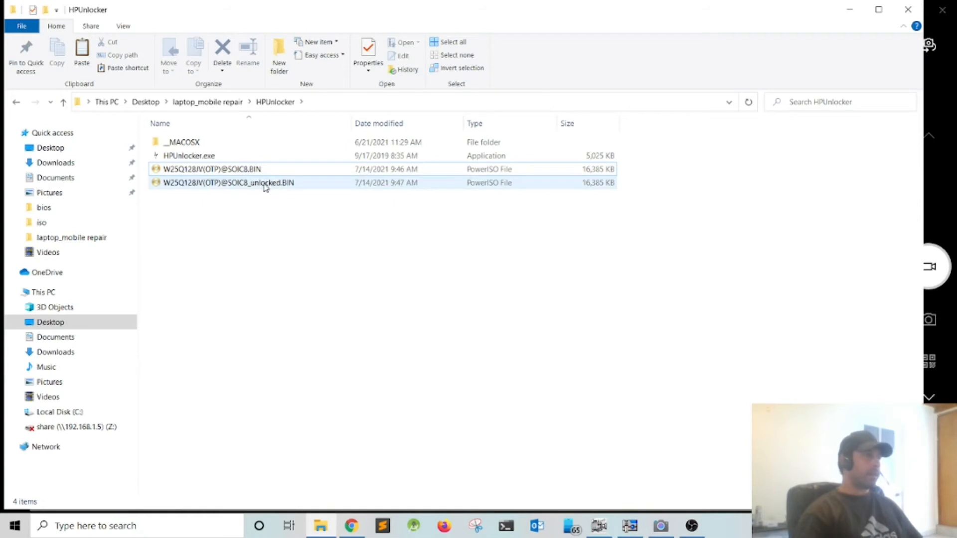
{"action": "left_click", "coordinate": [205, 168]}
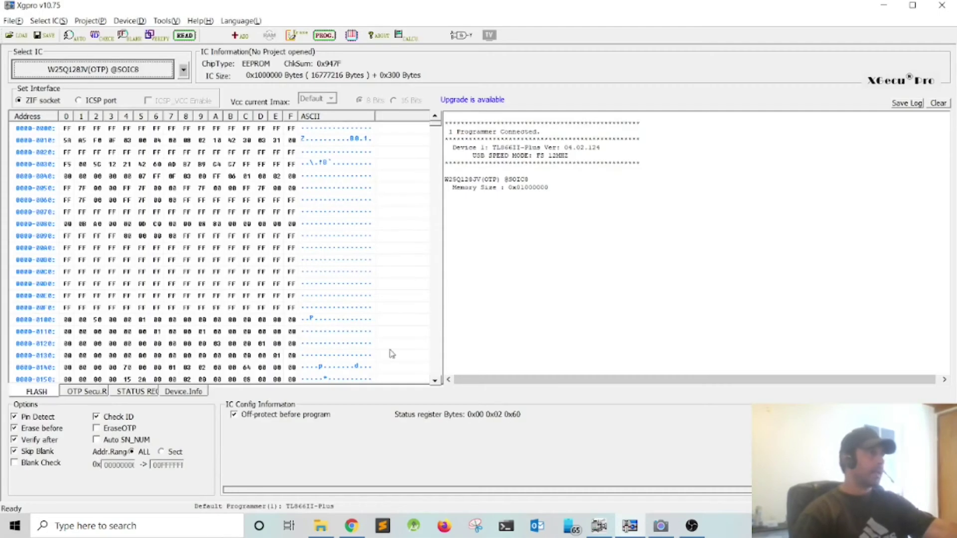
{"action": "mouse_move", "coordinate": [191, 259]}
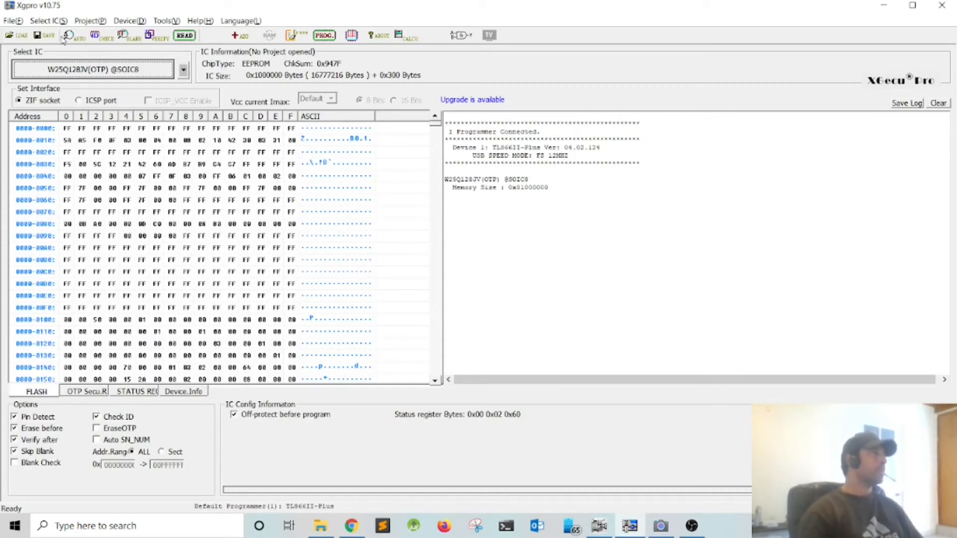
{"action": "left_click", "coordinate": [11, 36]}
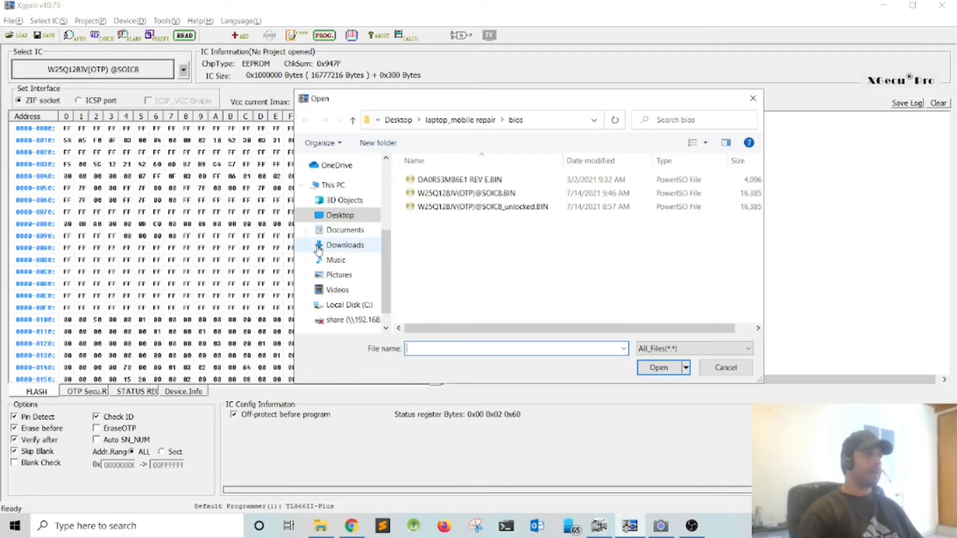
{"action": "left_click", "coordinate": [482, 206]}
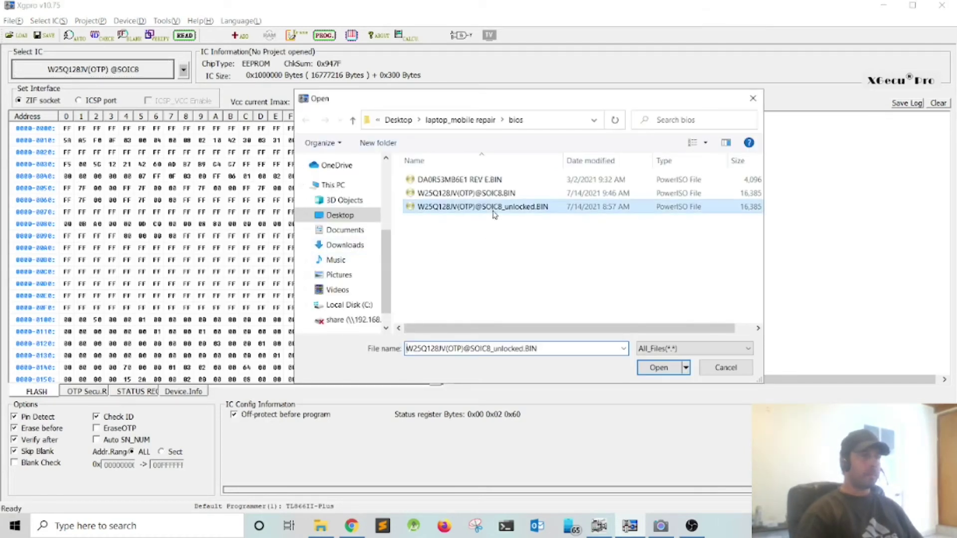
{"action": "left_click", "coordinate": [658, 367]}
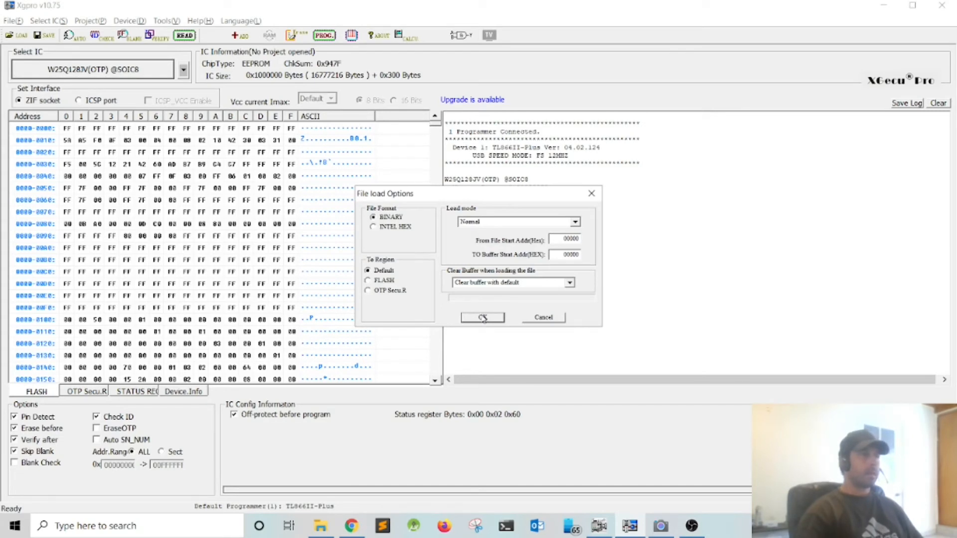
{"action": "left_click", "coordinate": [482, 317]}
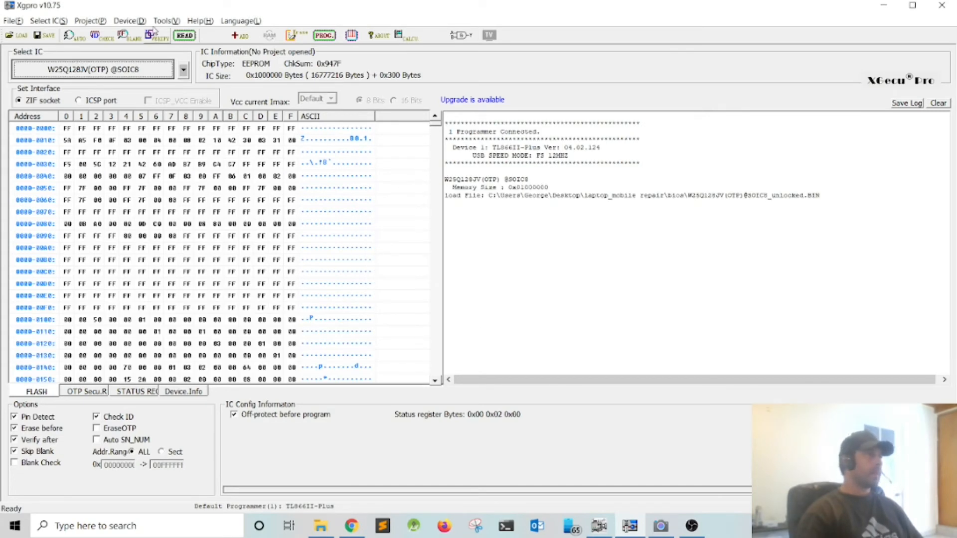
Bring up the Chip Program window for W25Q128JV(OTP) with FLASH and STATUS REG in range
{"action": "left_click", "coordinate": [325, 34]}
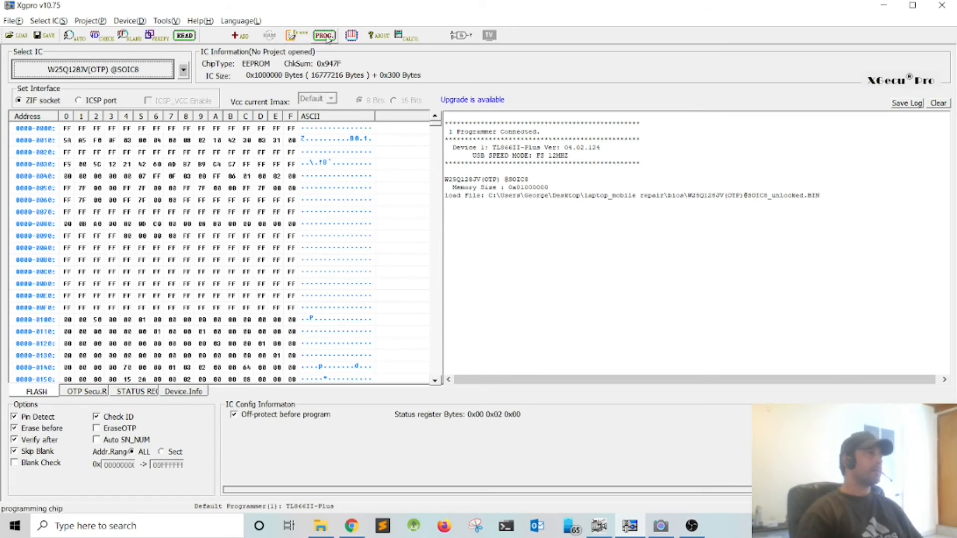
{"action": "left_click", "coordinate": [323, 35]}
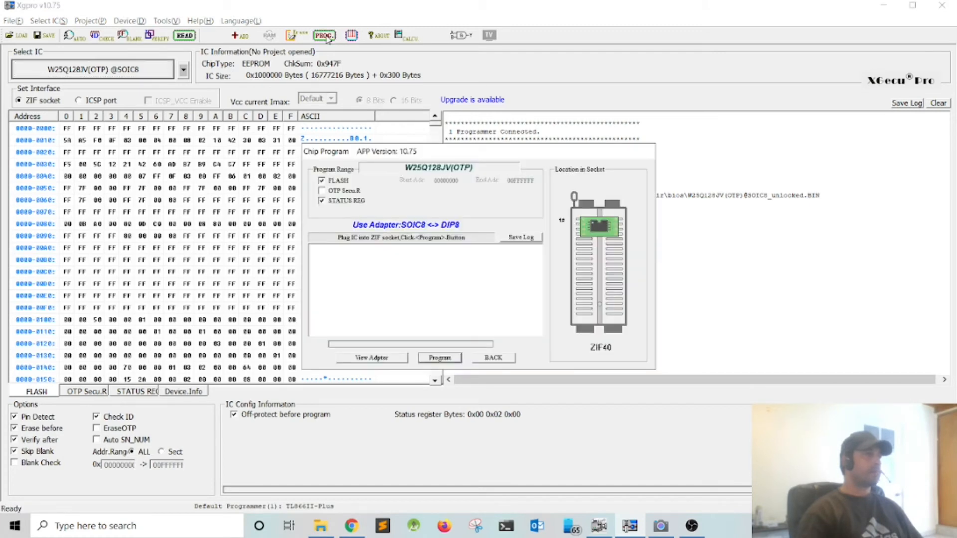